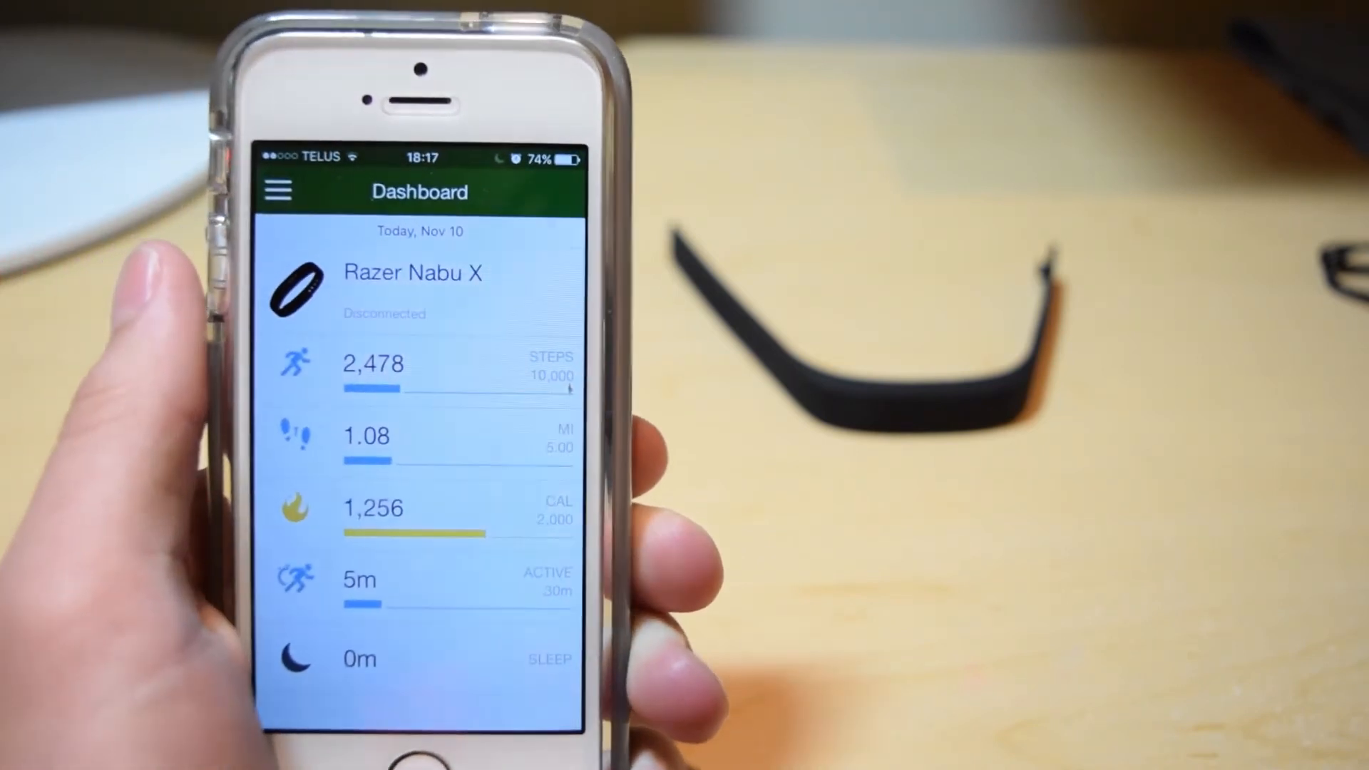
# Switch between the side navigation menu and the dashboard, ending with the menu of sections open
pyautogui.click(278, 190)
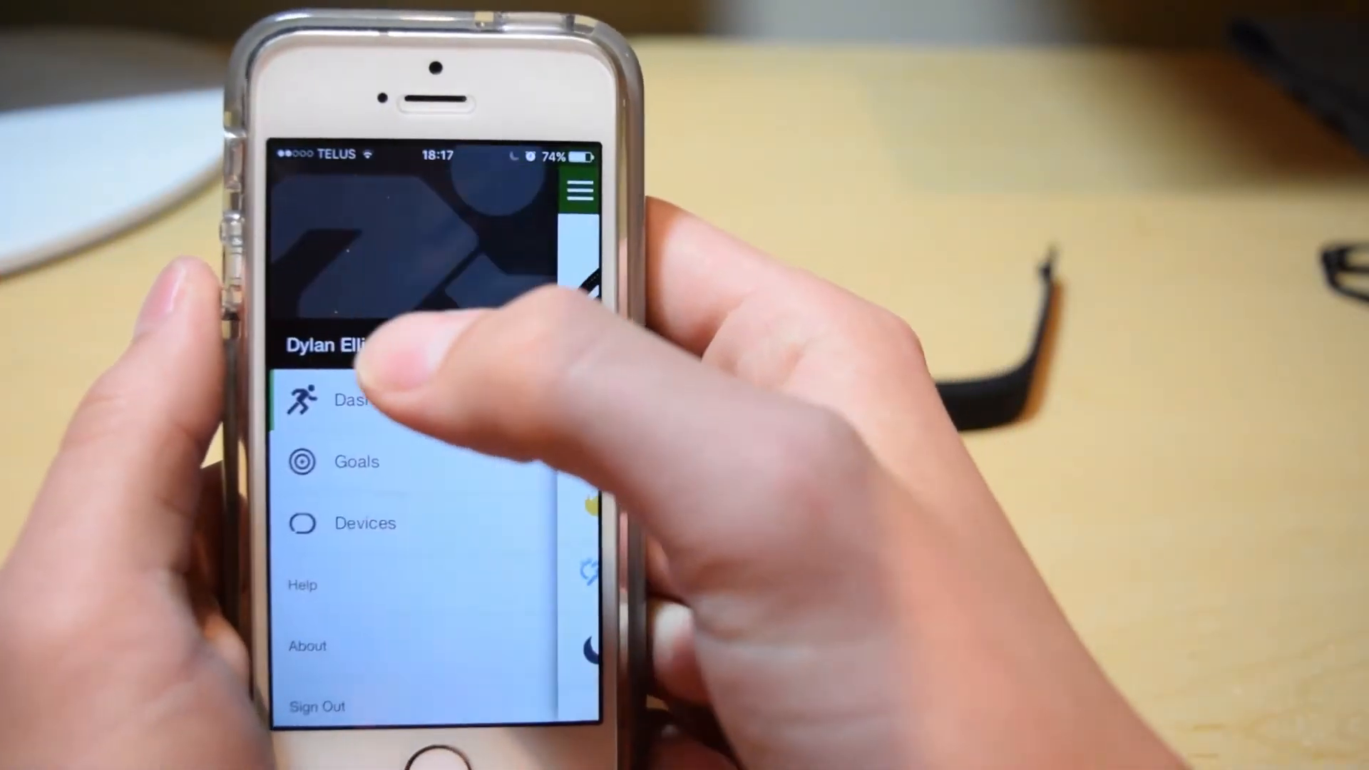
pyautogui.click(355, 462)
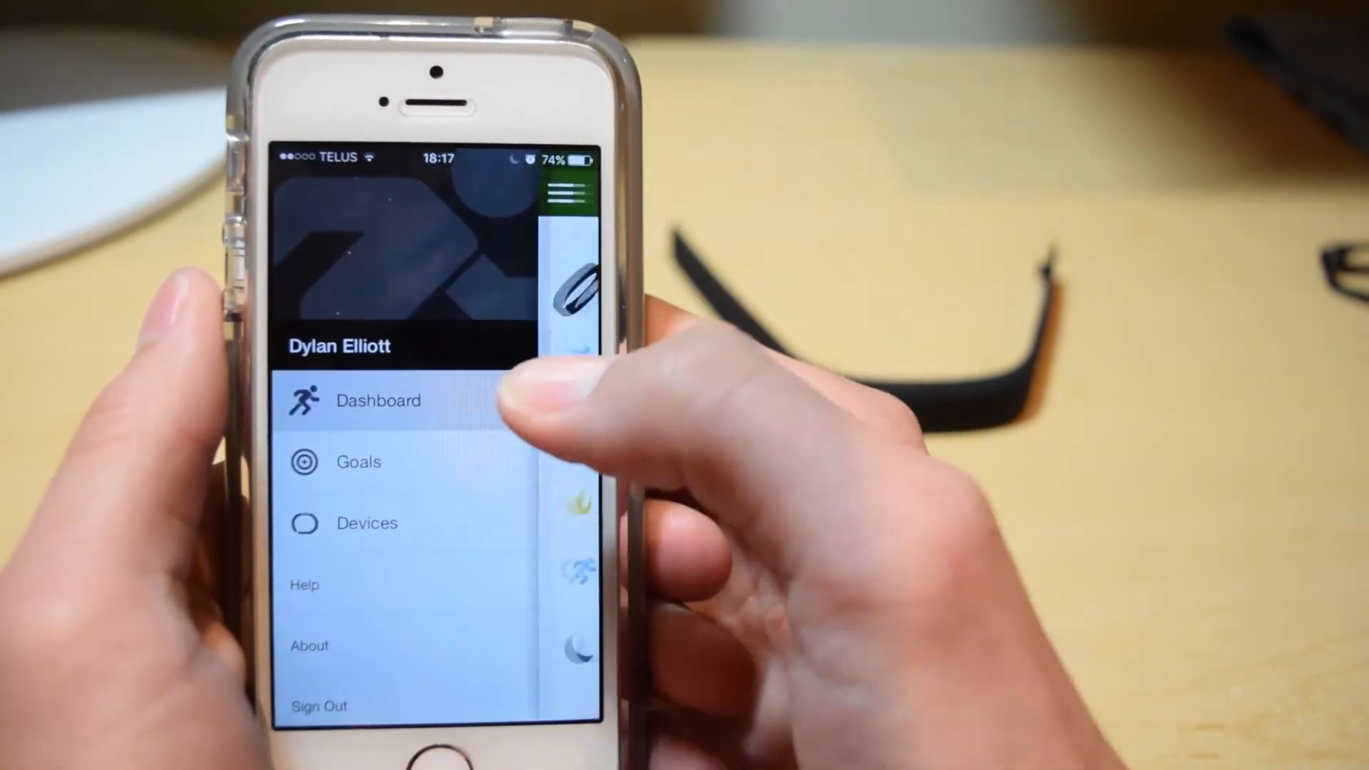
pyautogui.click(378, 401)
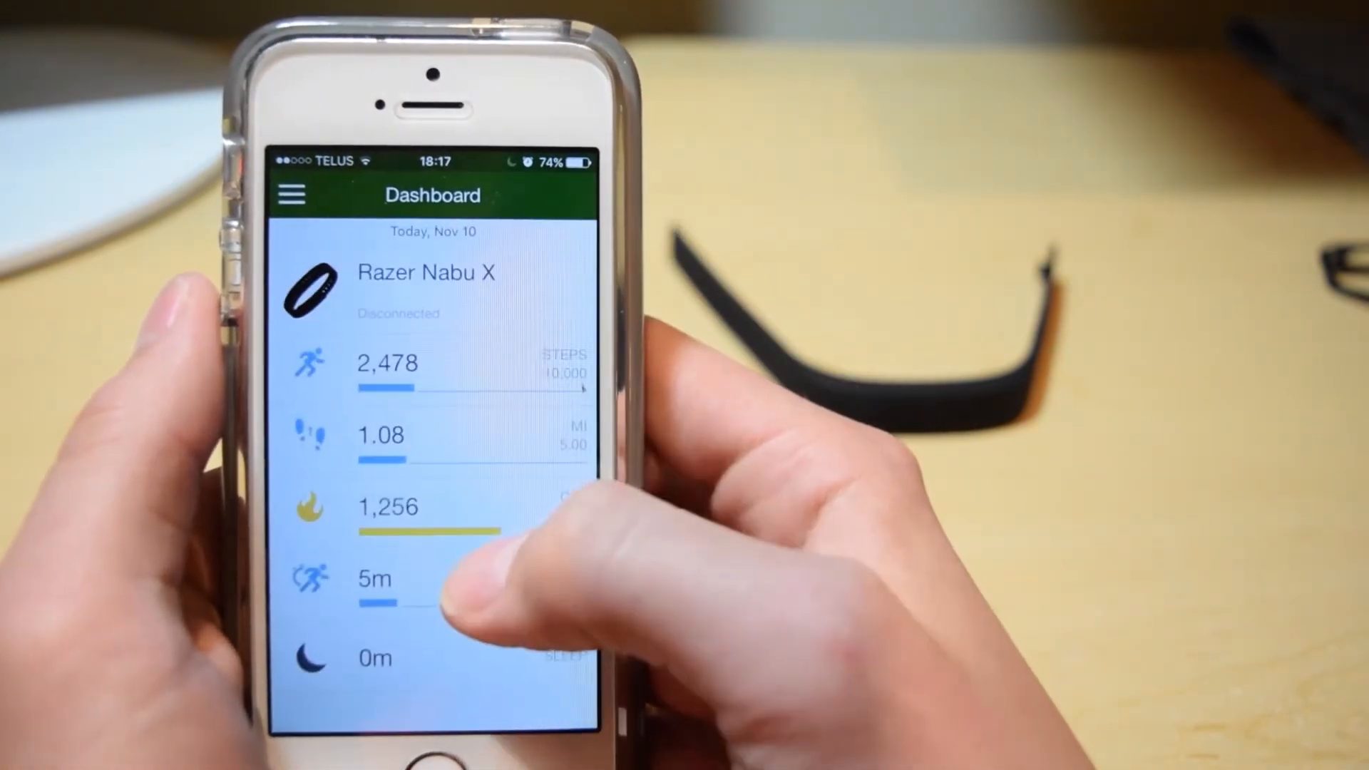
pyautogui.click(387, 506)
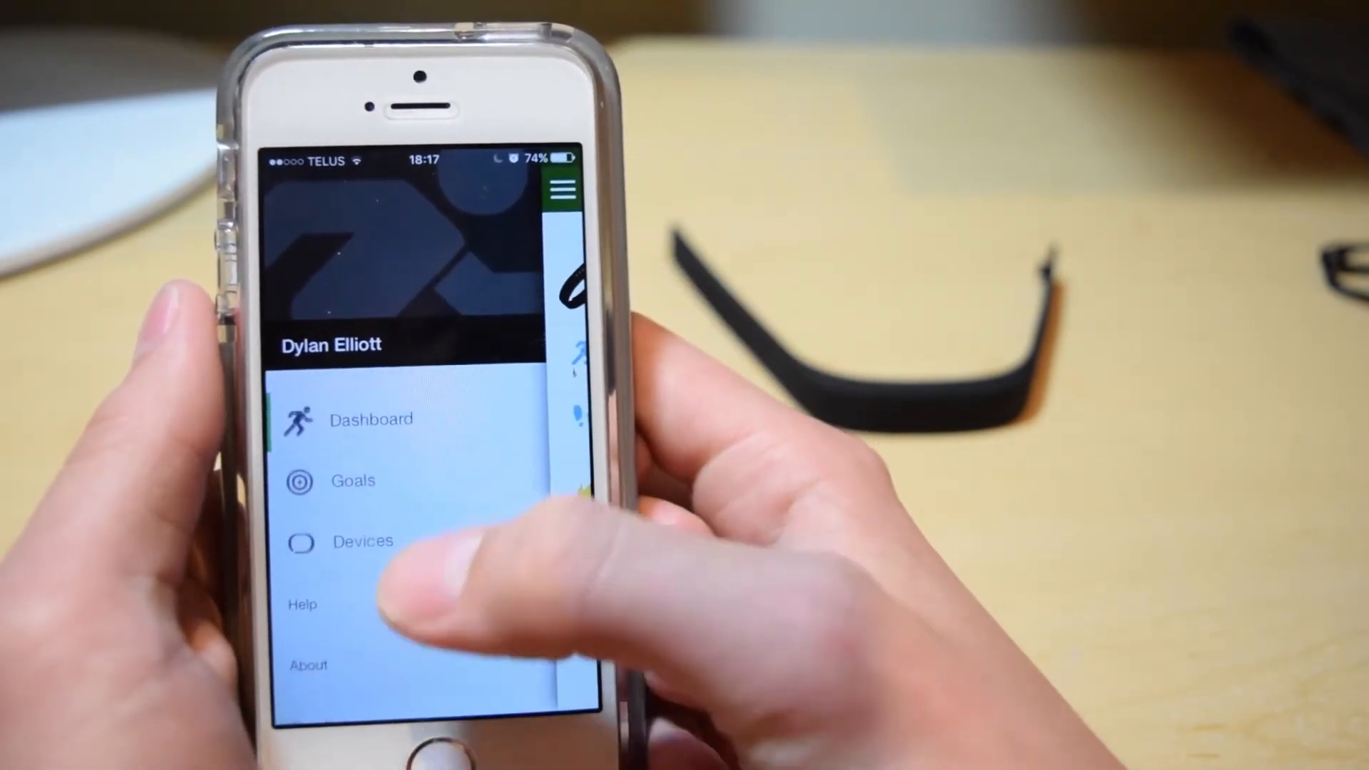
pyautogui.scroll(3)
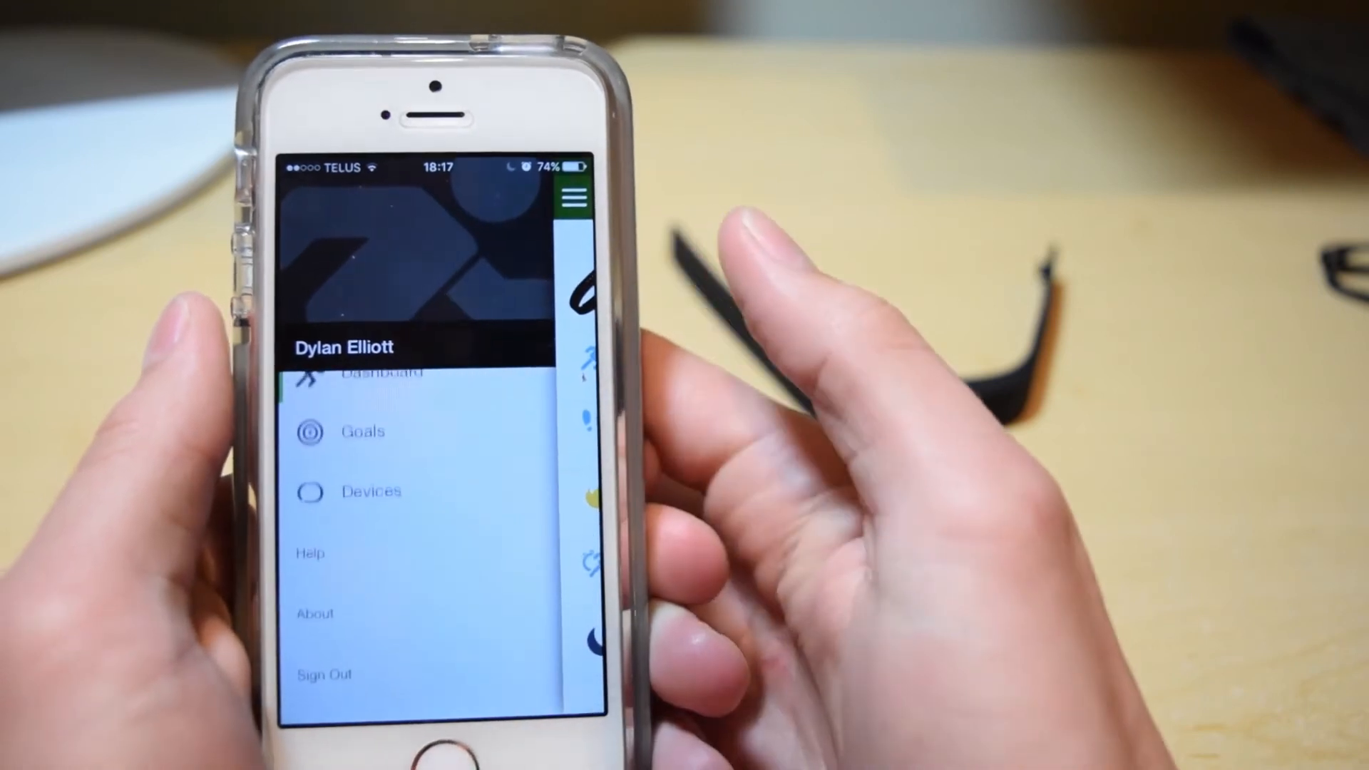